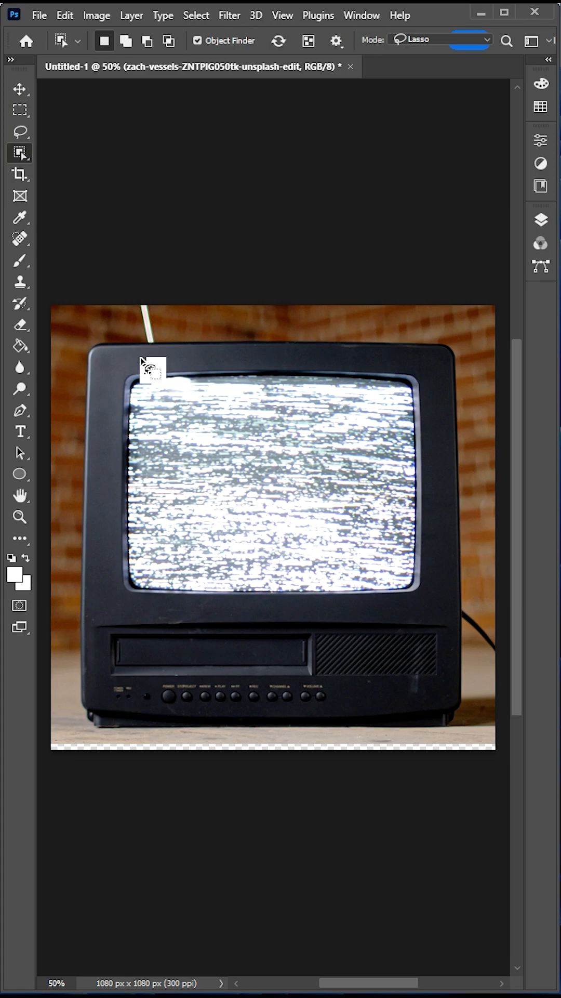
- Select the TV with Object Selection and copy it onto its own layer
click(148, 367)
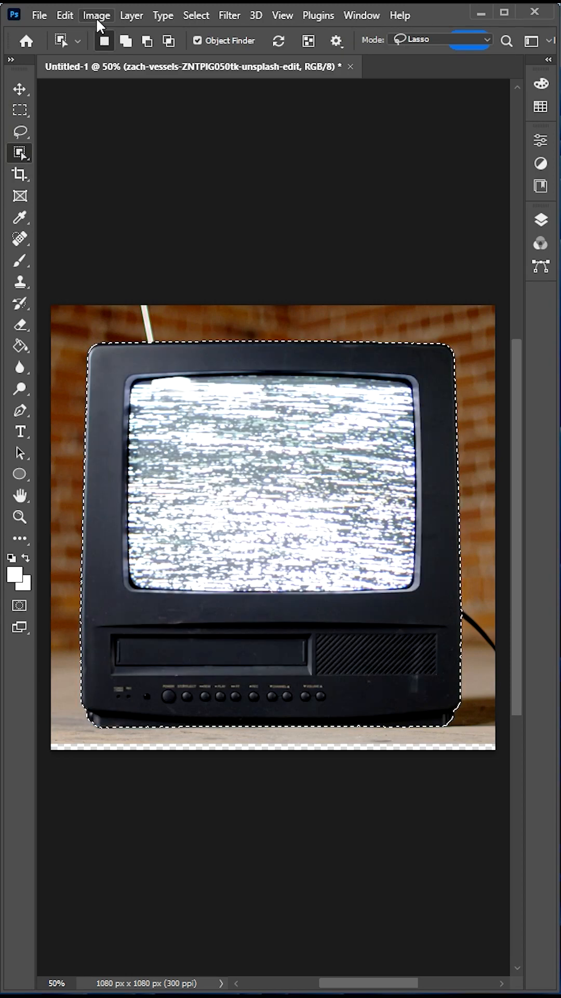
key(Cmd+J)
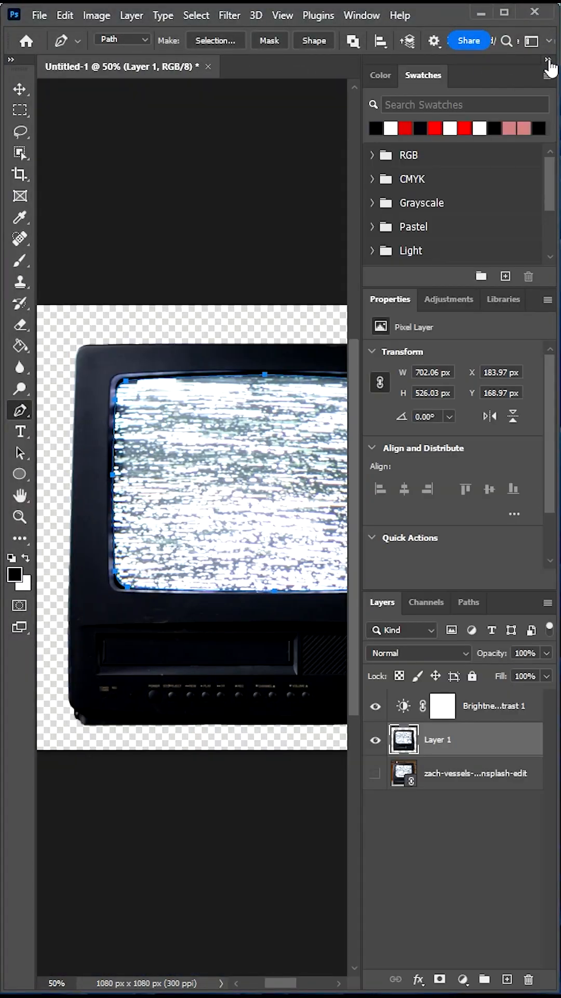
- Close the Pen outline around the TV screen and copy the screen to a new layer
click(469, 602)
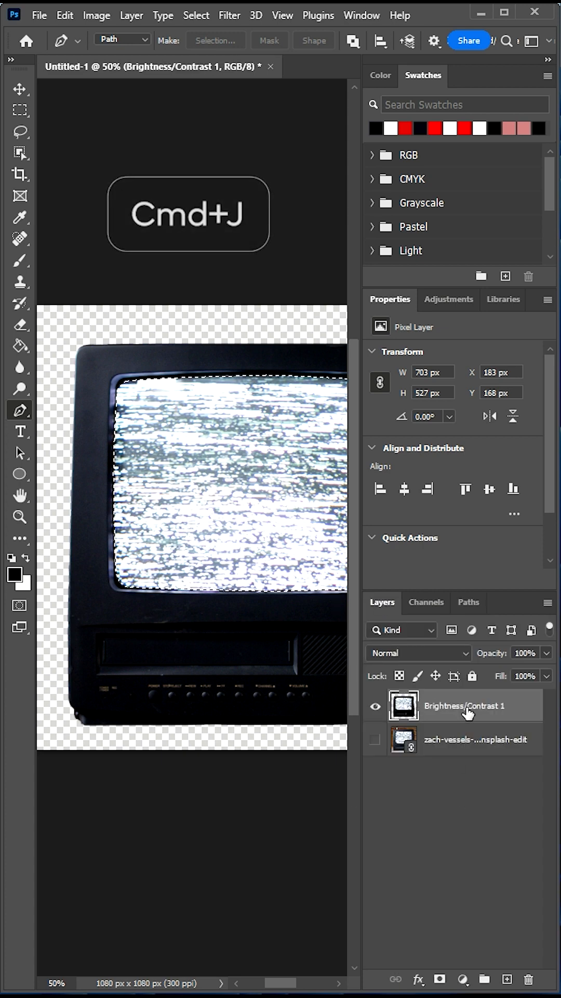
key(Cmd+J)
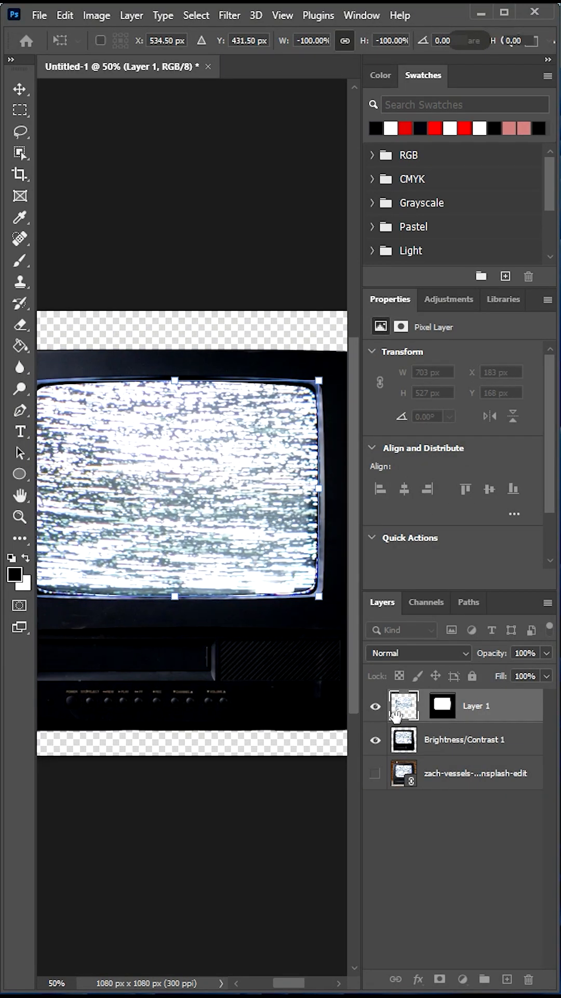
- Commit the -100% width and height flip of the screen copy
click(18, 409)
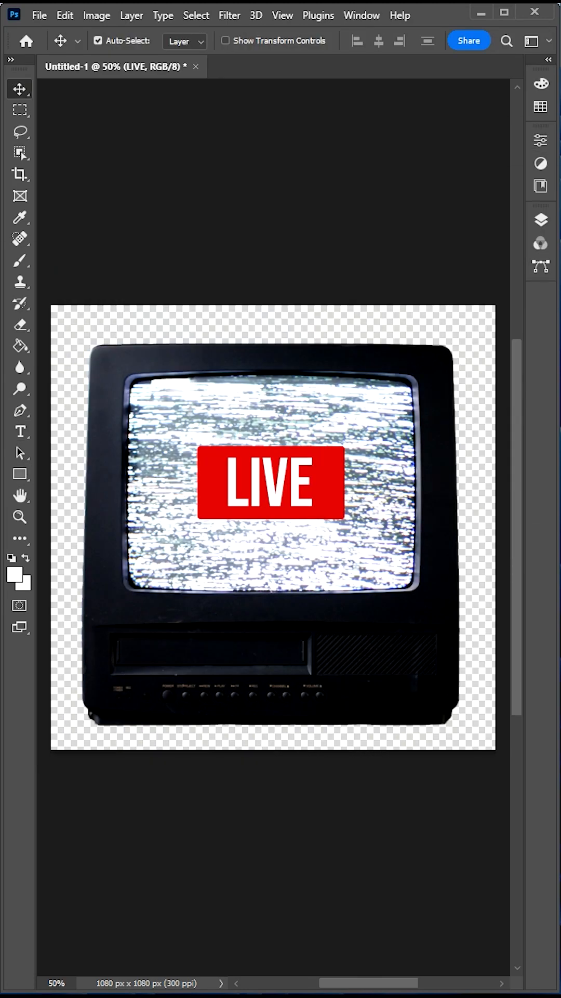
- Create a 1080×1080 px, 300 ppi RGB document with a transparent background
click(39, 15)
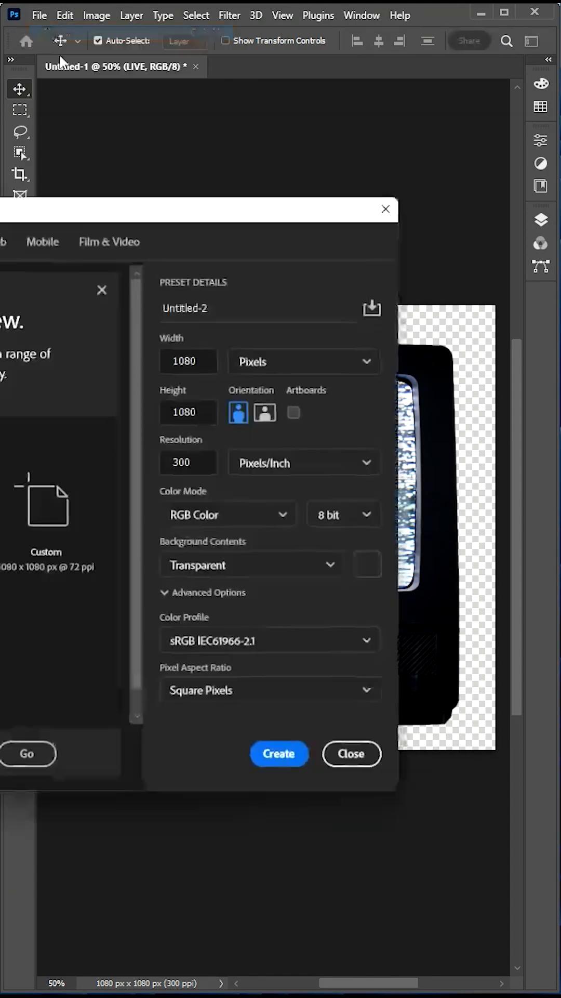
click(279, 754)
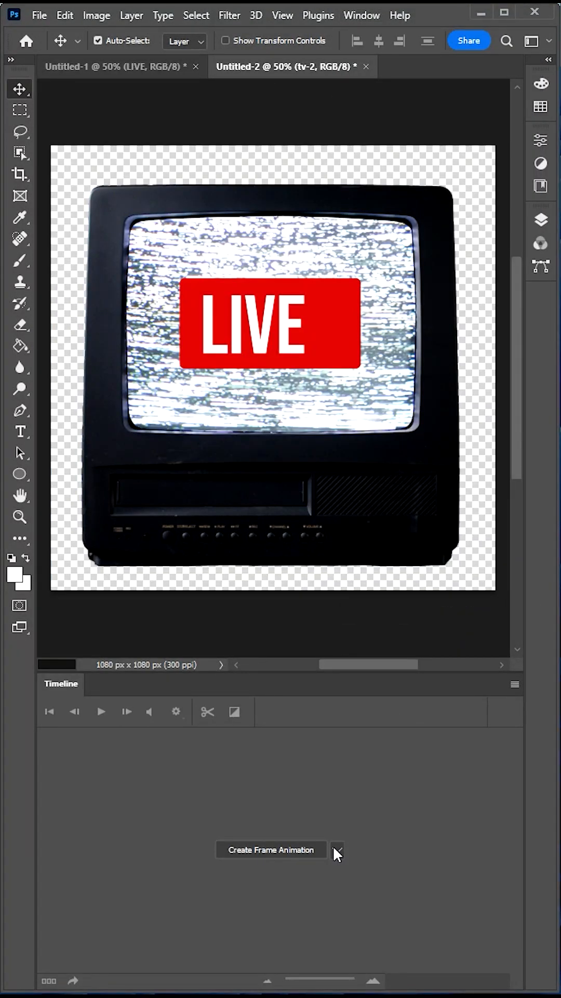
- Create a frame animation in the Timeline showing the LIVE TV as the first frame
click(272, 850)
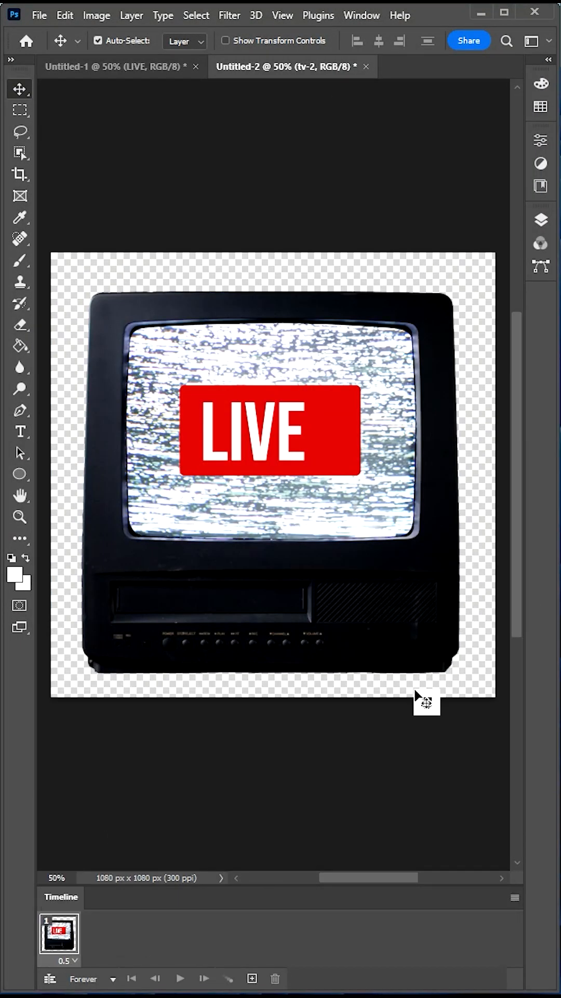